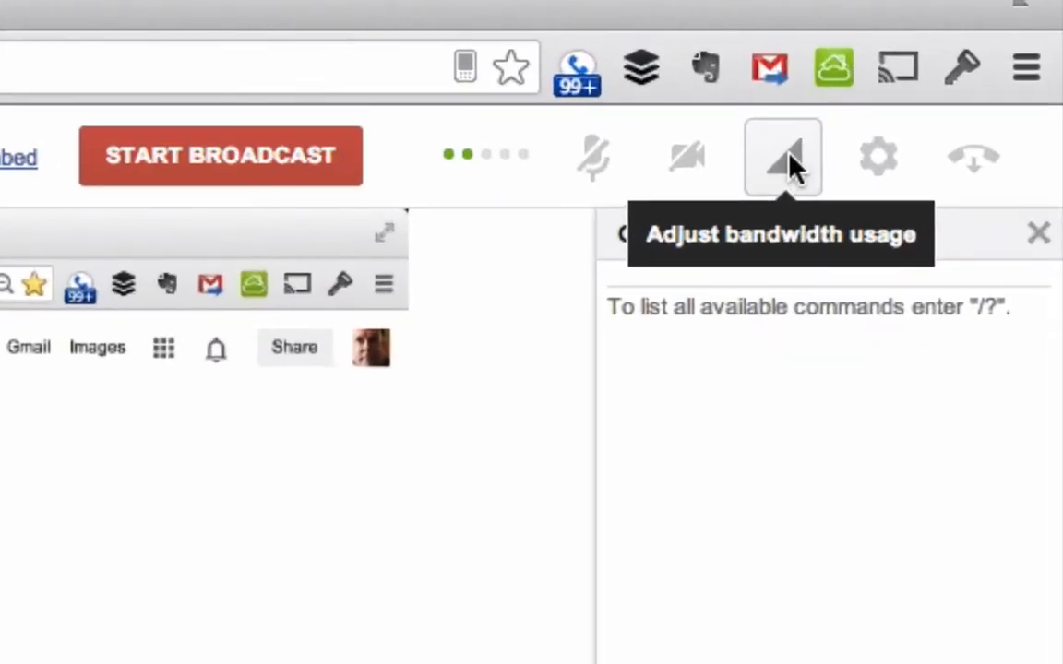
Open the Adjust bandwidth usage panel for the hangout.
left_click(782, 156)
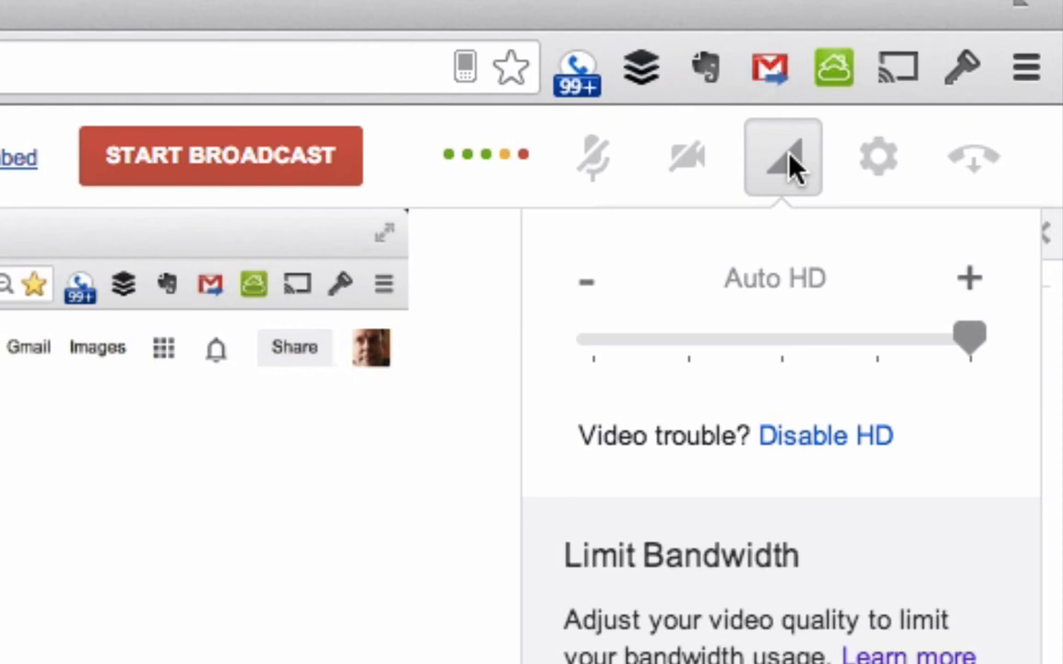
mouse_move(844, 314)
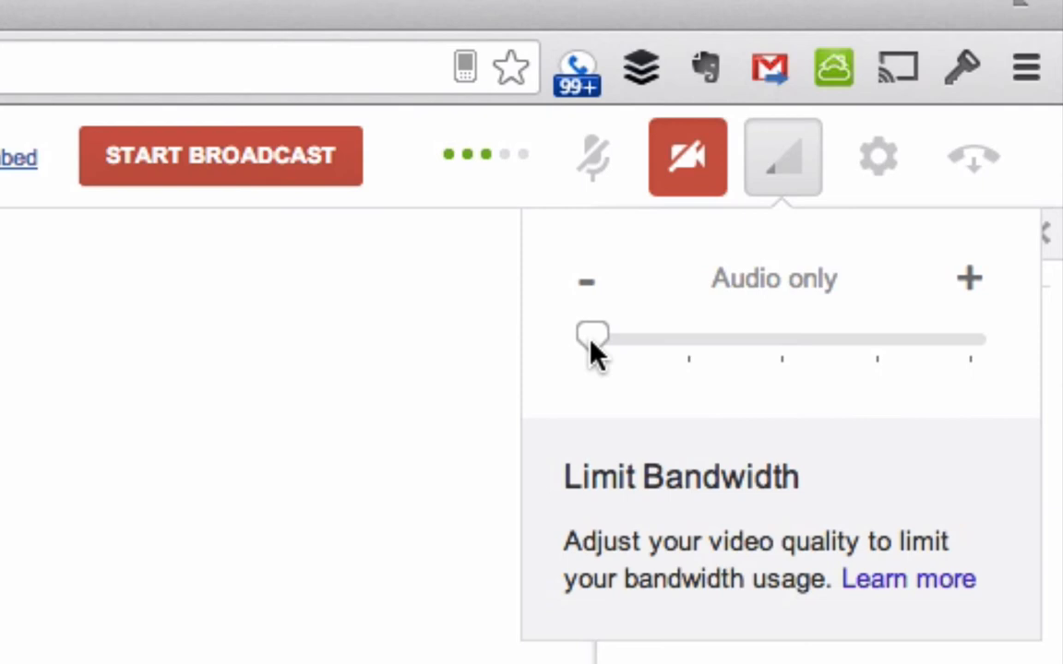
Drag the bandwidth slider from Audio only through Very Low to Auto HD.
left_click_drag(592, 334, 687, 339)
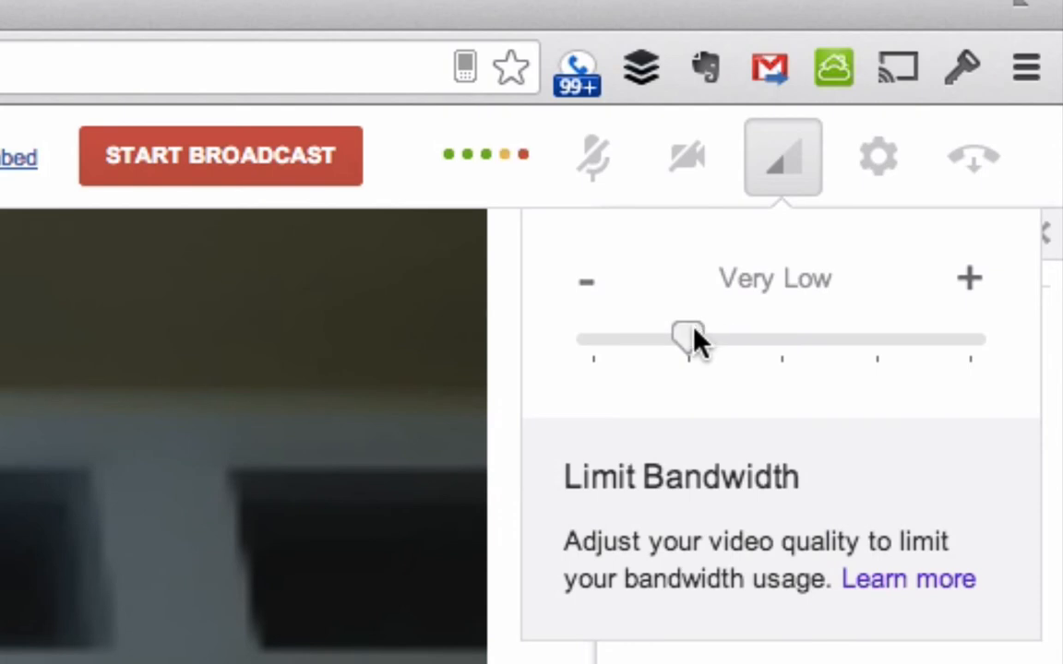
left_click_drag(690, 338, 968, 339)
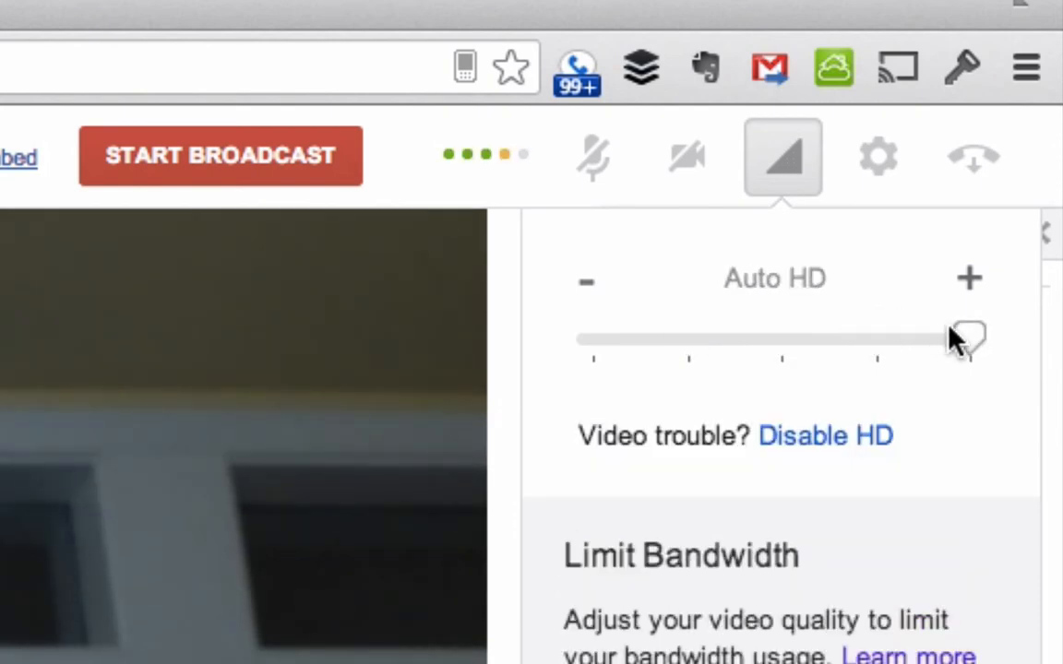
mouse_move(923, 420)
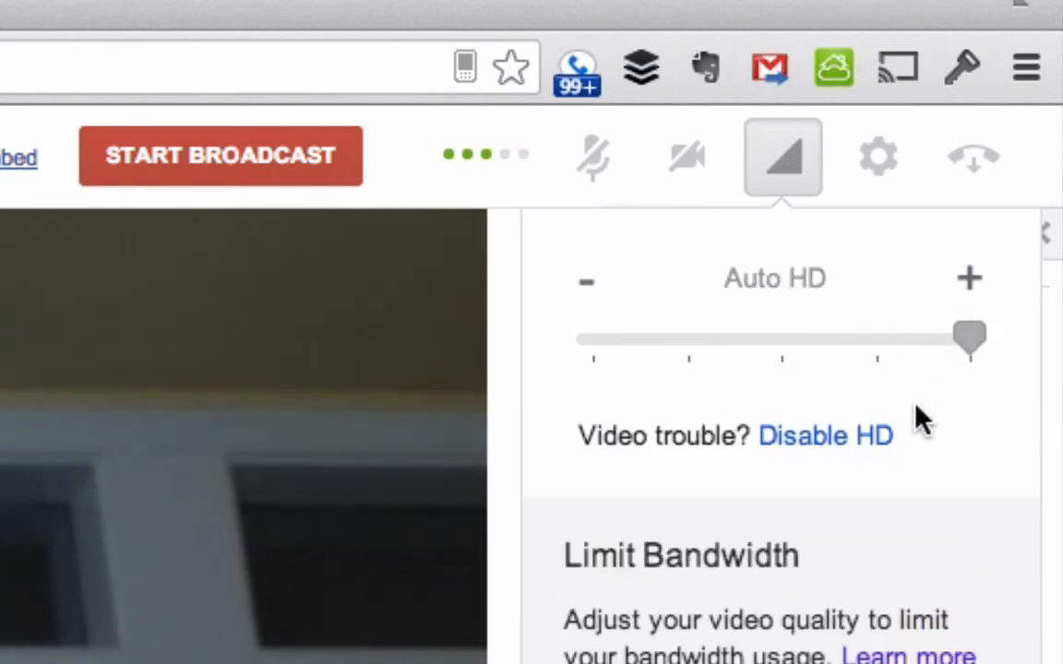